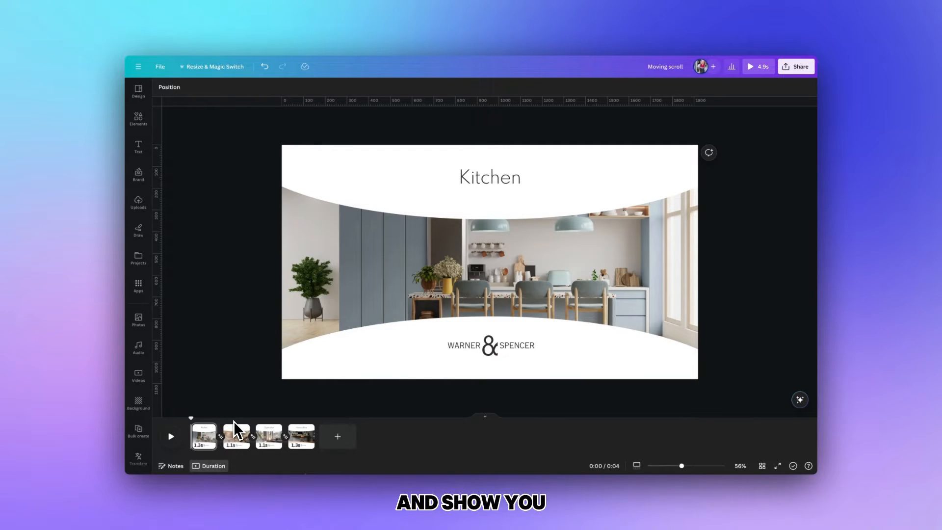
pyautogui.moveTo(267, 418)
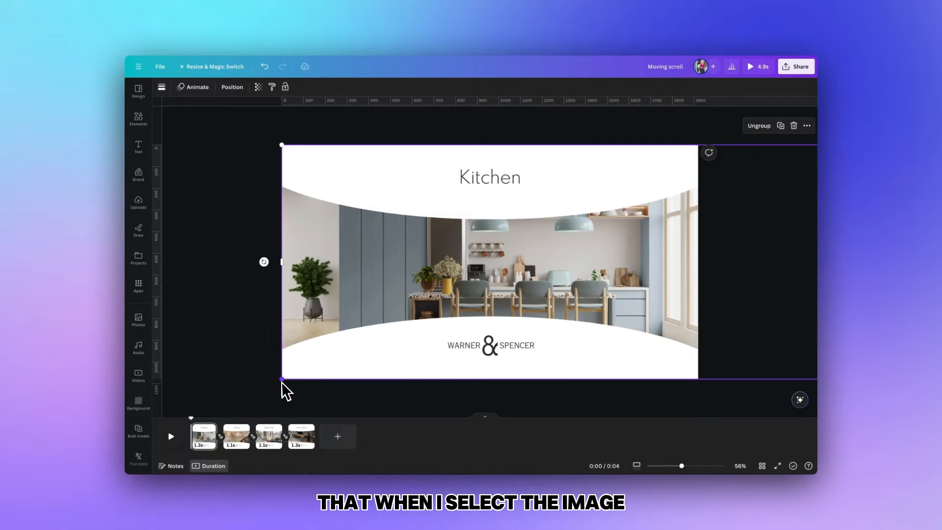
pyautogui.moveTo(760, 168)
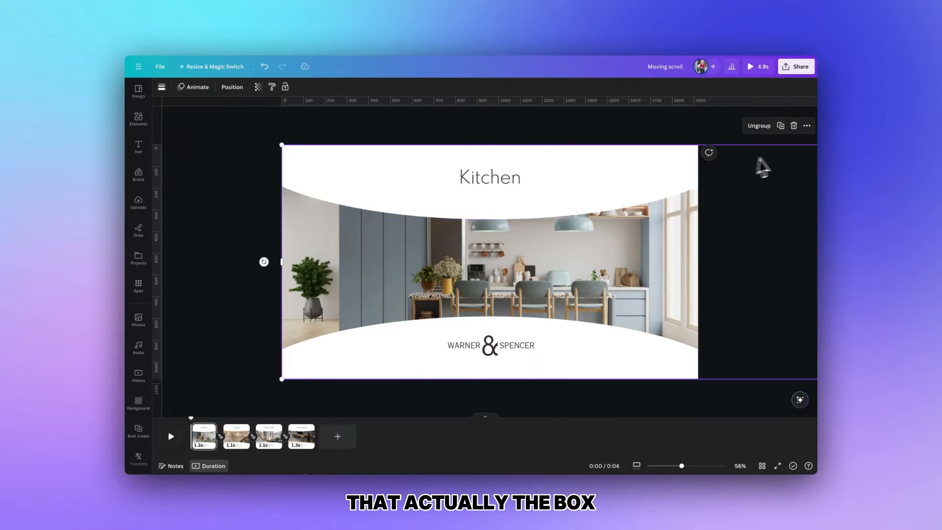
pyautogui.moveTo(772, 403)
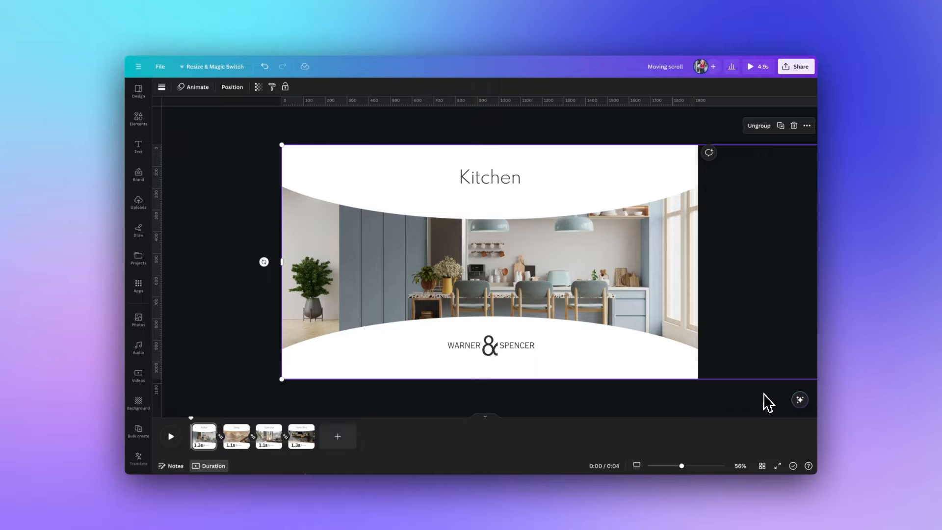
pyautogui.moveTo(290, 153)
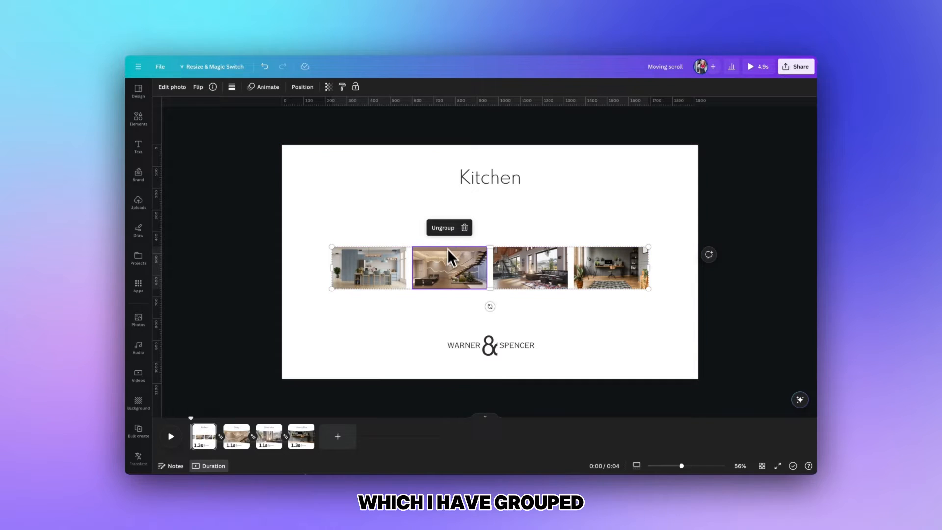
# Group the four room photos and enlarge the strip so the kitchen photo fills the slide
pyautogui.click(443, 226)
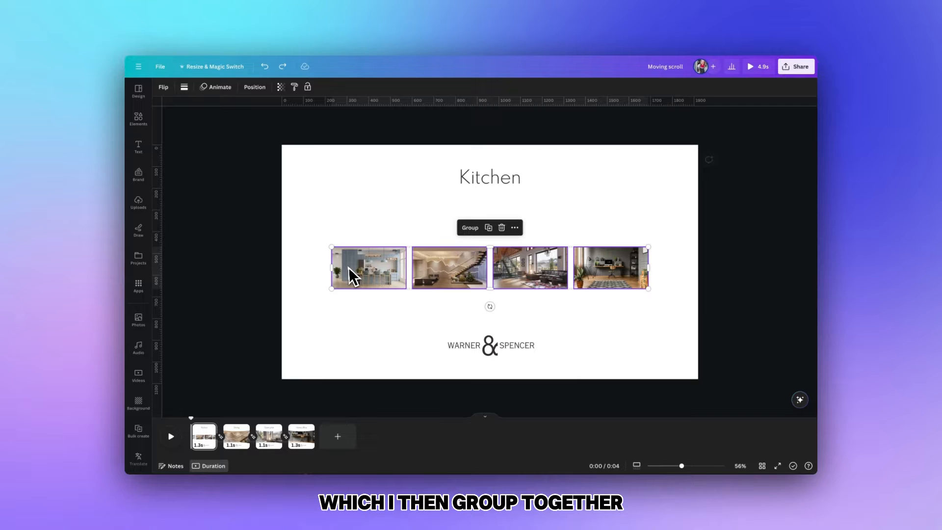
pyautogui.click(470, 227)
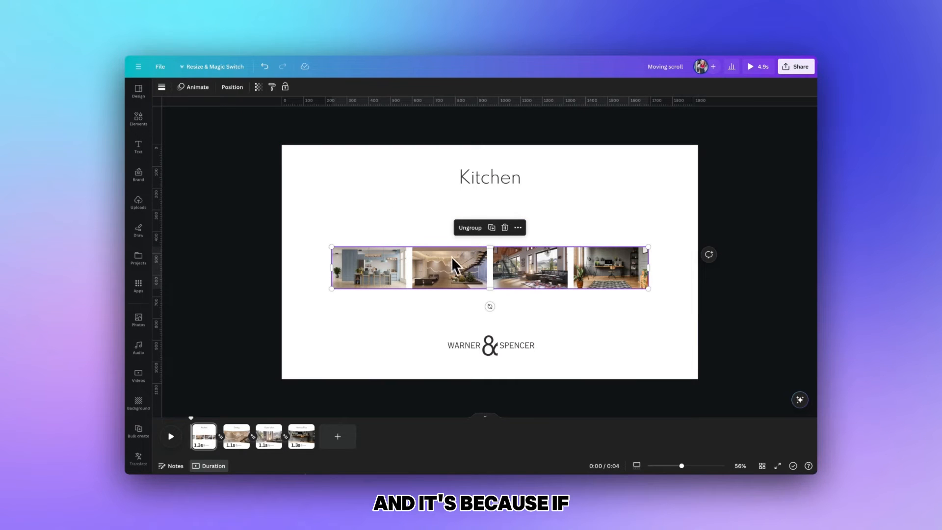
pyautogui.moveTo(553, 286)
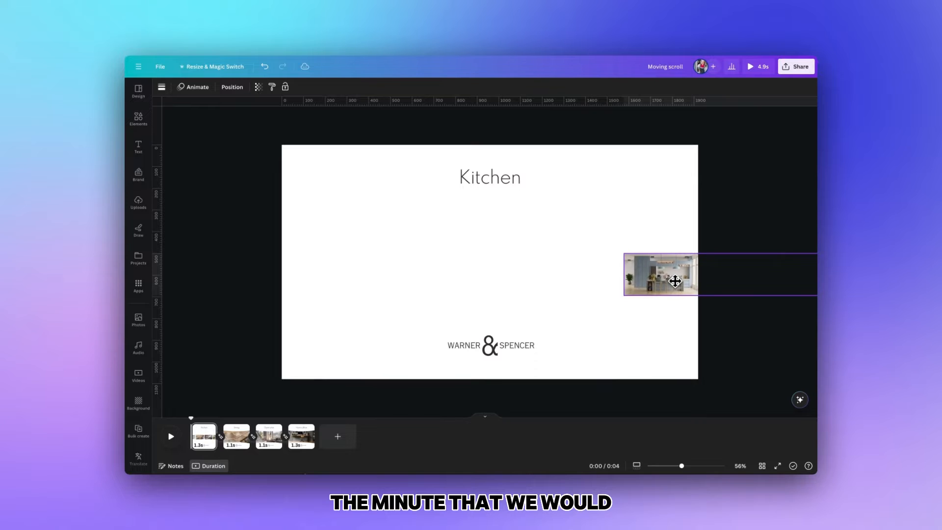
pyautogui.click(659, 274)
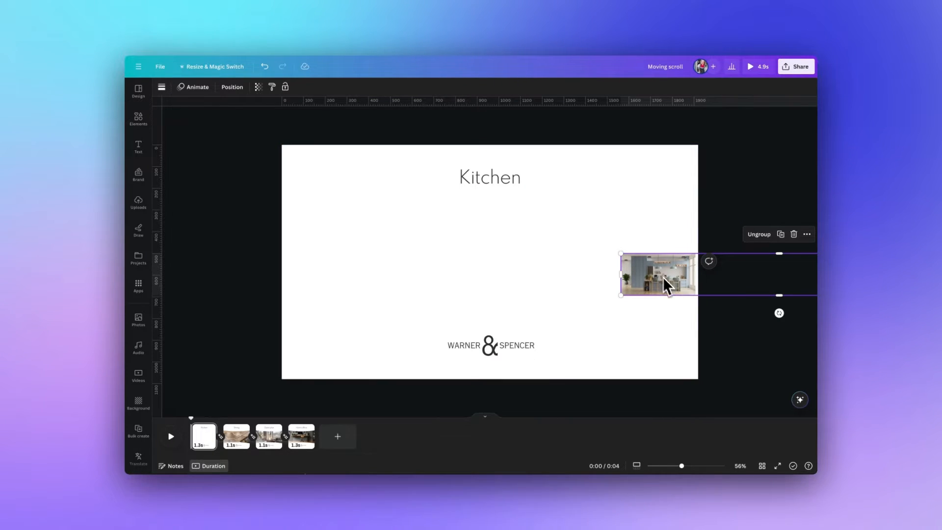
pyautogui.moveTo(742, 312)
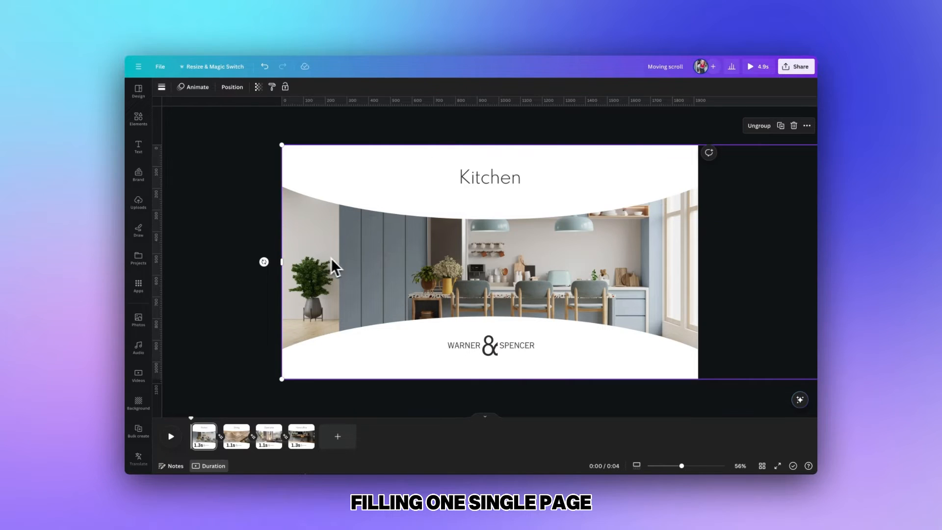
# Recolour the top and bottom curved bands orange from the toolbar colour swatch
pyautogui.click(385, 196)
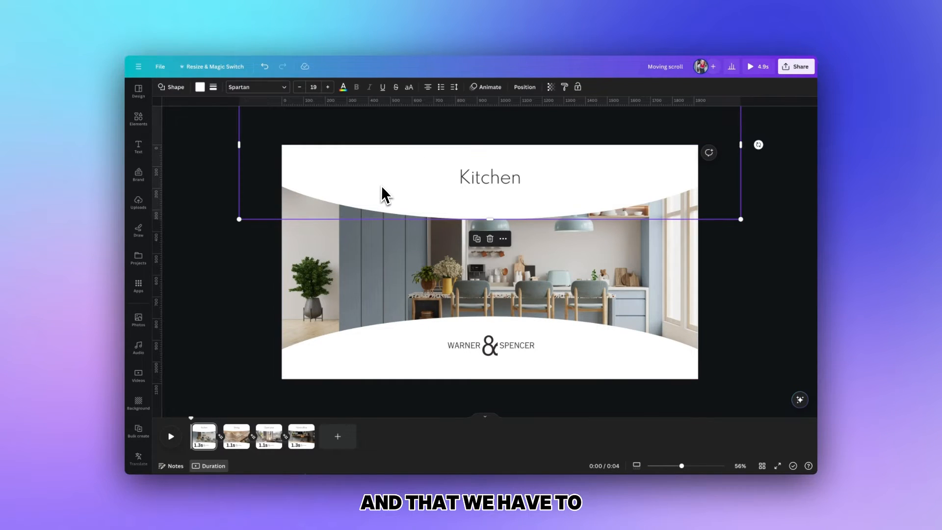
pyautogui.moveTo(323, 198)
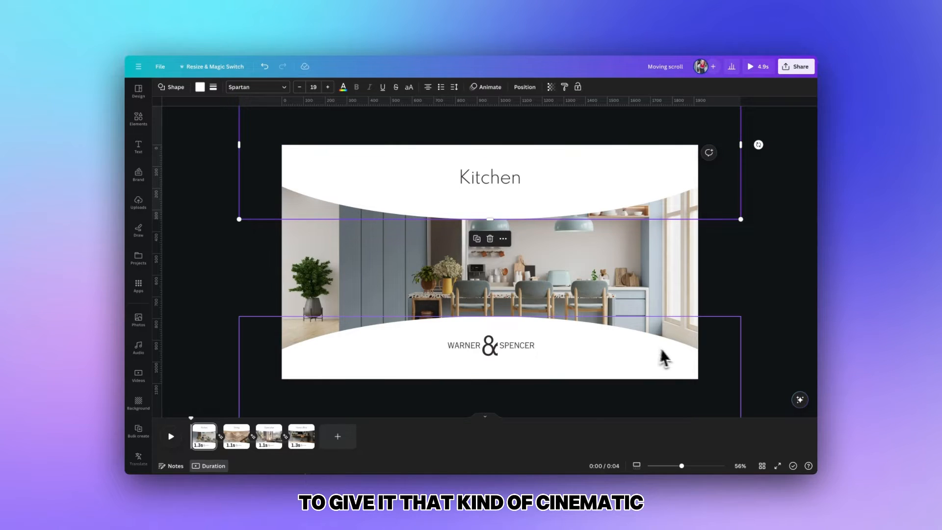
pyautogui.moveTo(337, 336)
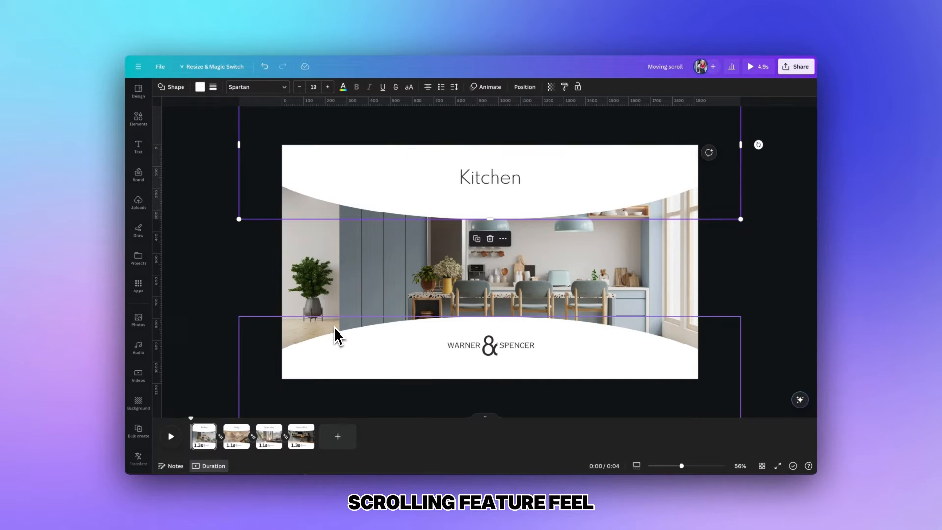
pyautogui.click(266, 255)
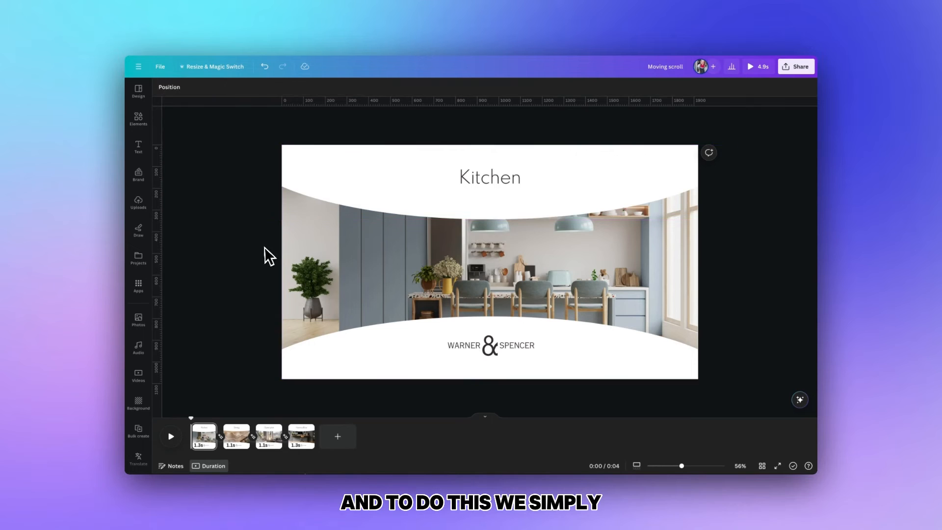
pyautogui.click(360, 262)
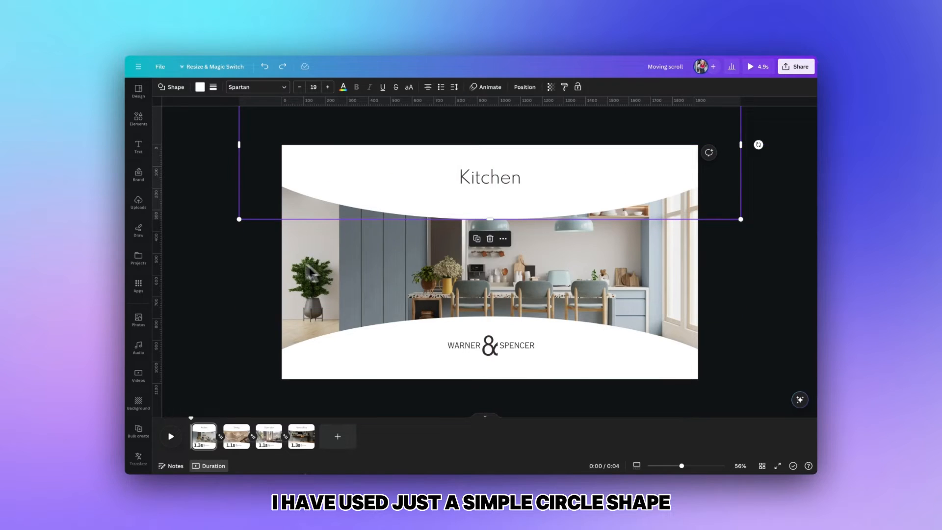
pyautogui.click(139, 119)
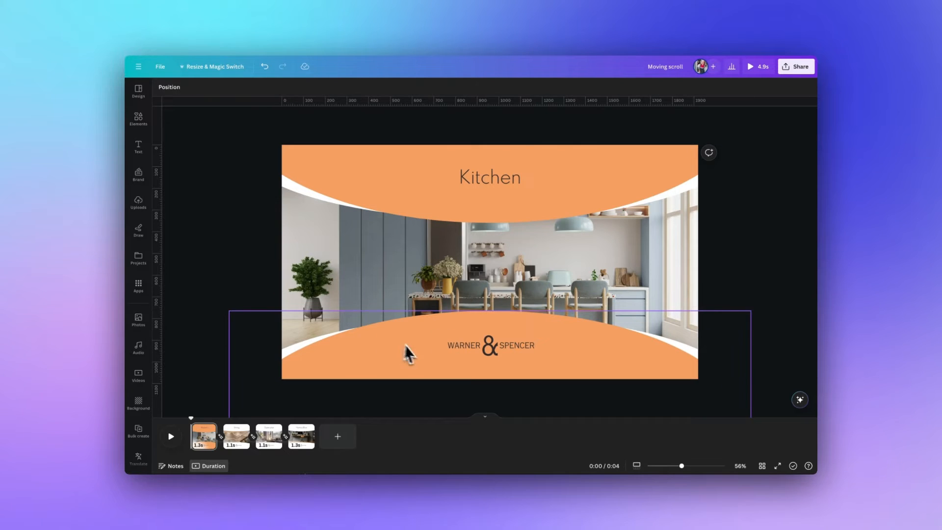
# Restore the curved bands to white and show the Kitchen title text and ampersand logo
pyautogui.click(489, 345)
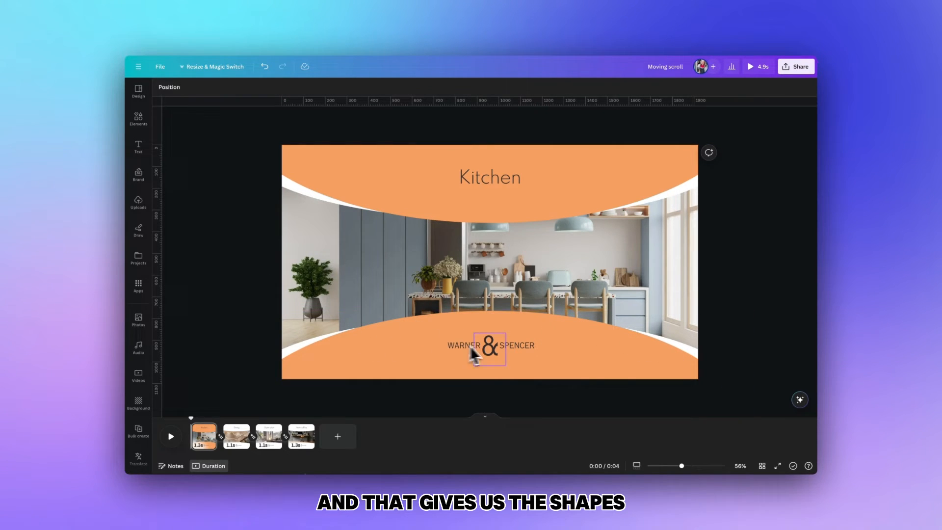
pyautogui.click(510, 334)
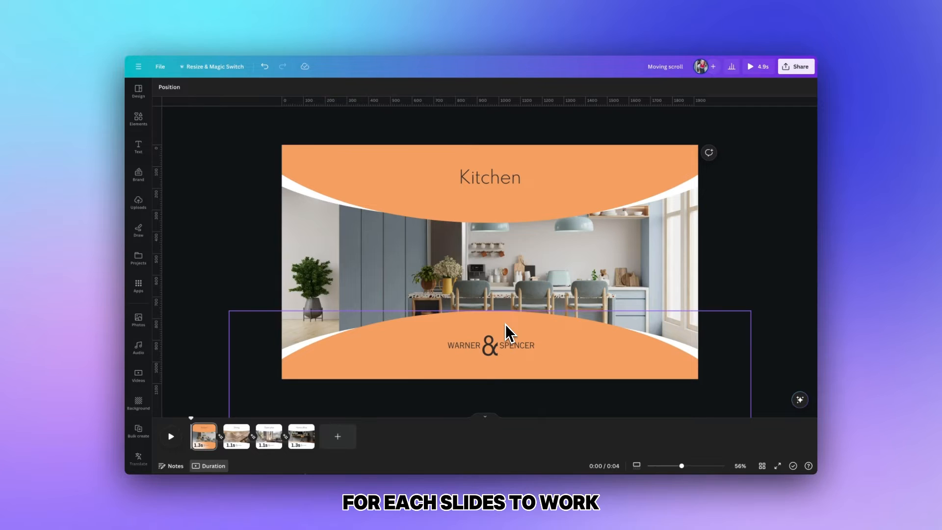
pyautogui.click(489, 176)
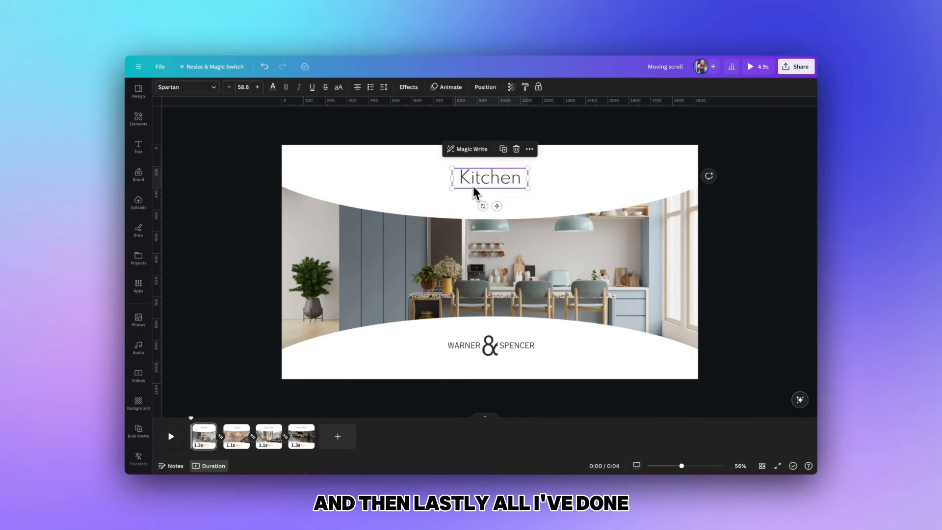
pyautogui.moveTo(484, 189)
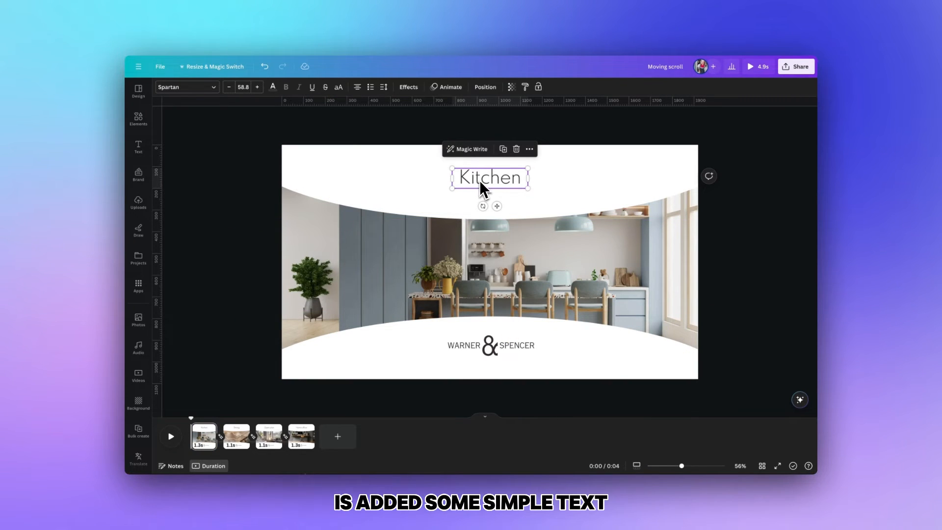
pyautogui.click(490, 345)
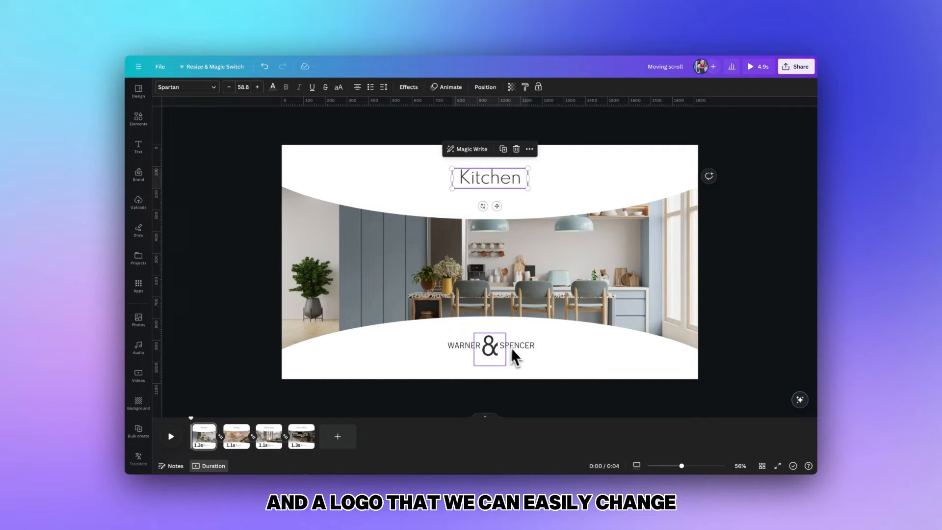
pyautogui.click(376, 342)
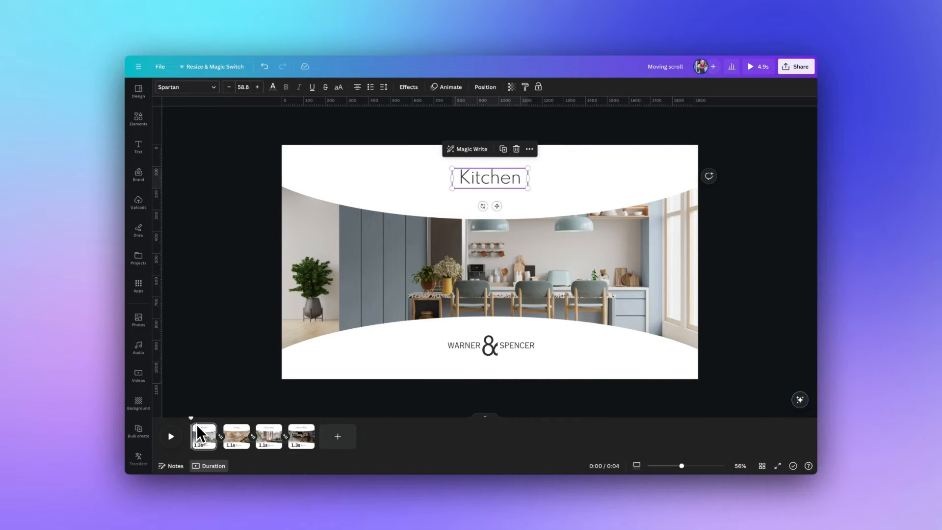
# Duplicate the Kitchen slide, shift its photo strip to the staircase room and begin editing the title
pyautogui.rightClick(203, 436)
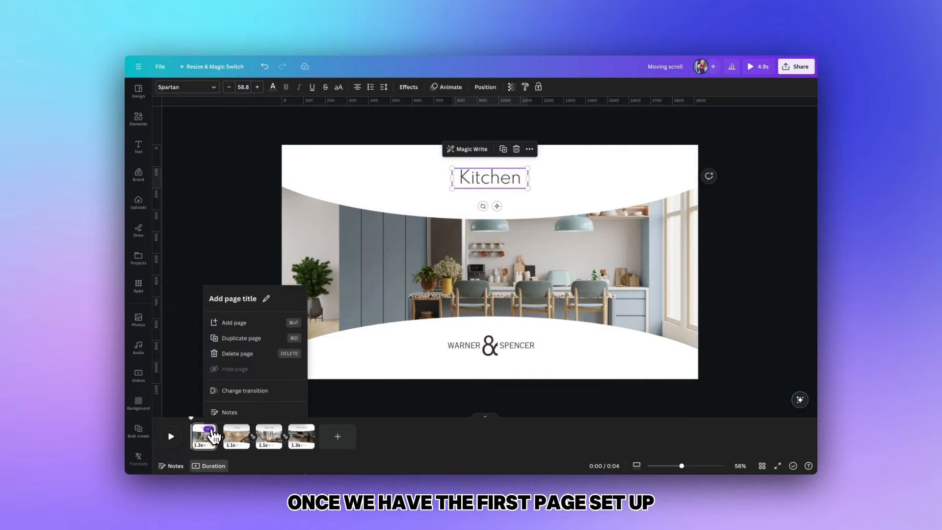
pyautogui.click(243, 337)
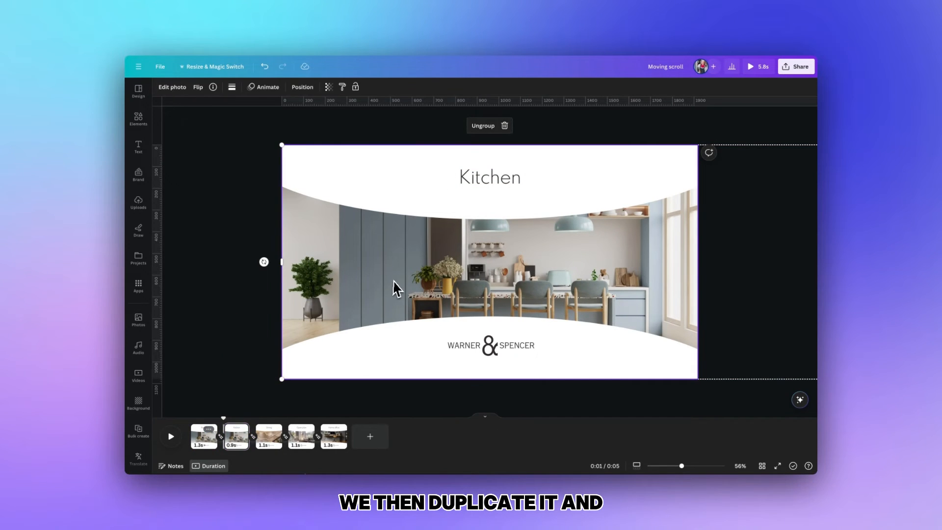
pyautogui.moveTo(490, 289)
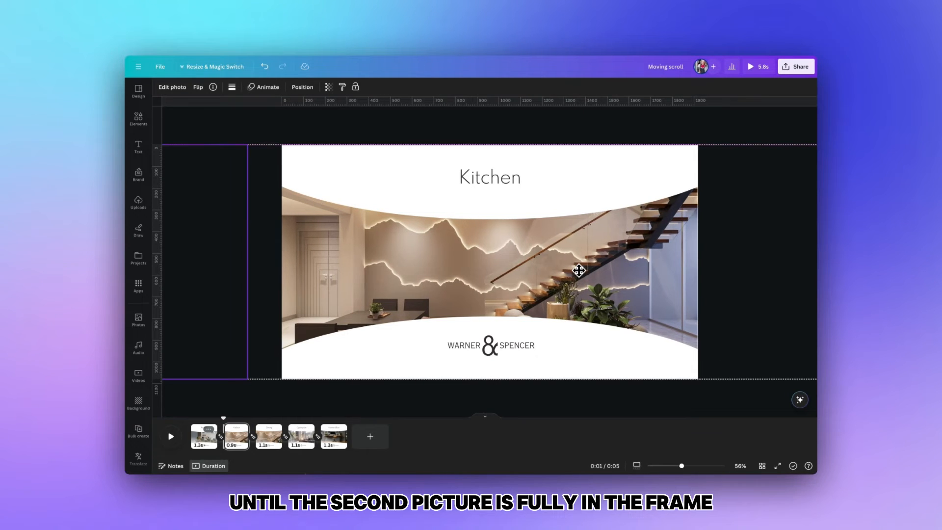
pyautogui.click(488, 177)
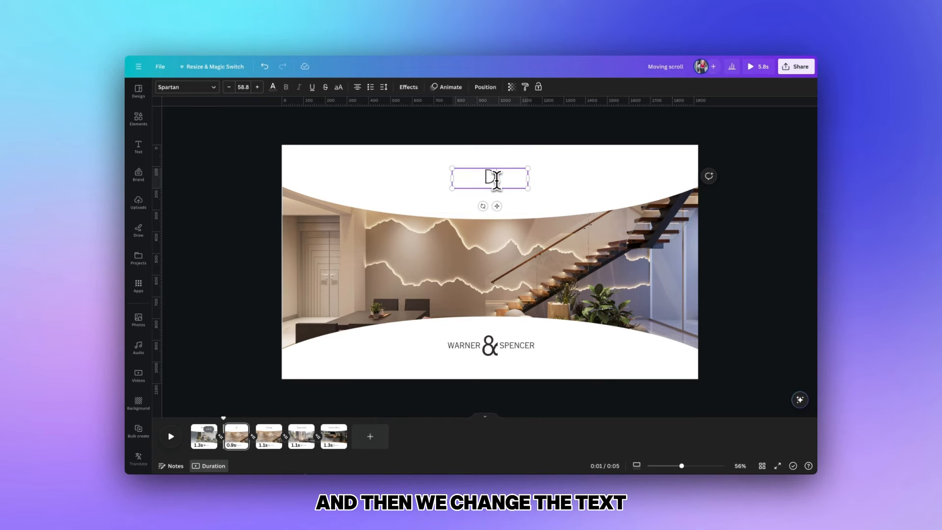
# Retitle the staircase slide 'Dining' and check the transition between the first two slides
pyautogui.write('Dining')
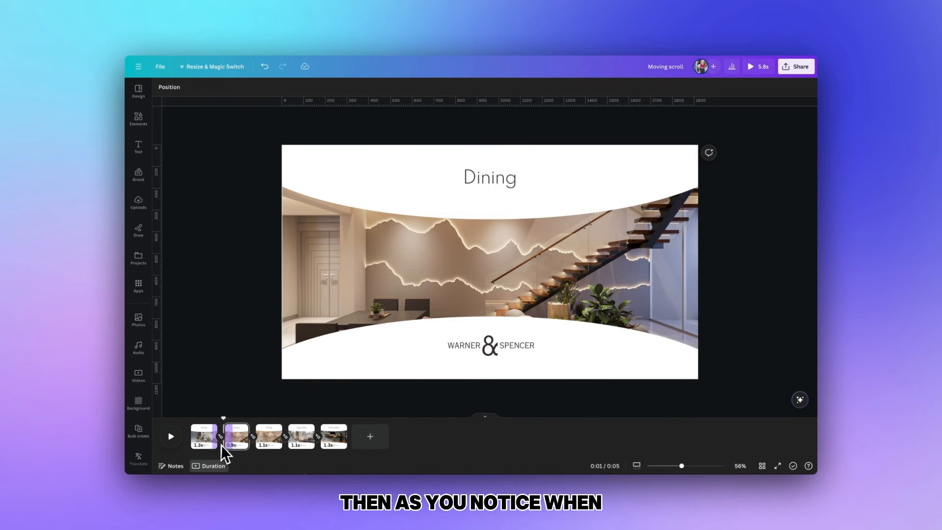
pyautogui.click(221, 435)
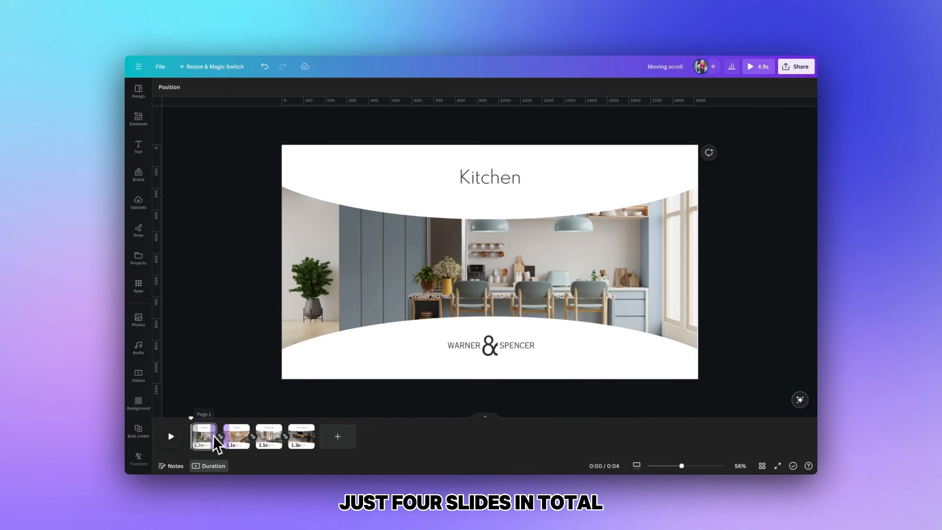
# Play the whole presentation through to the final Home office slide
pyautogui.click(171, 436)
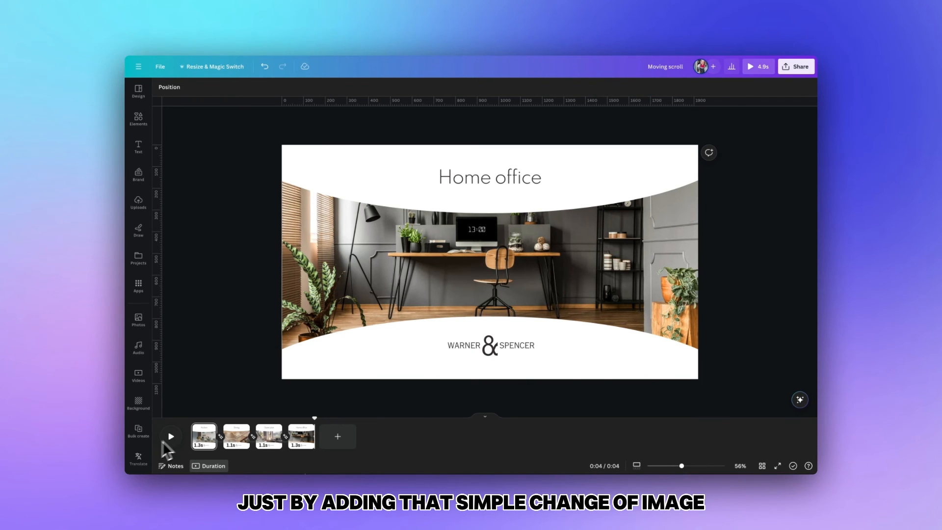
pyautogui.moveTo(317, 343)
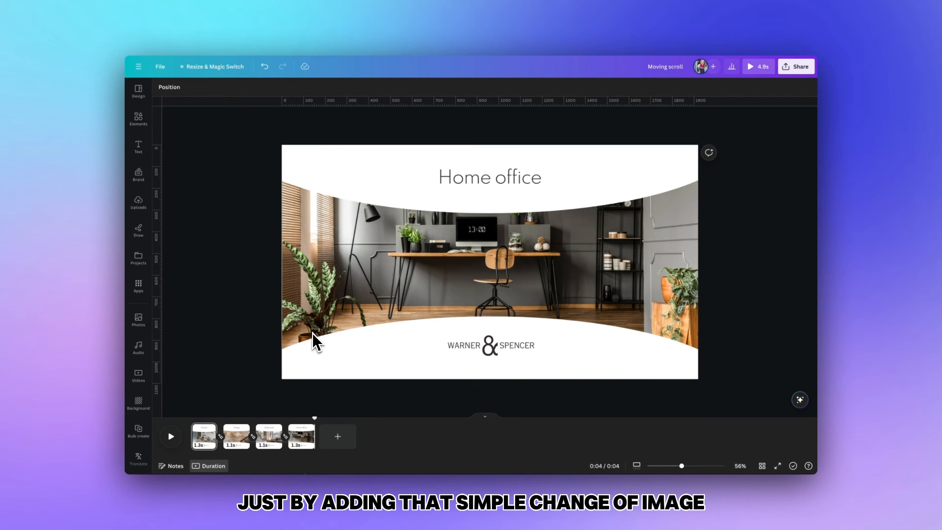